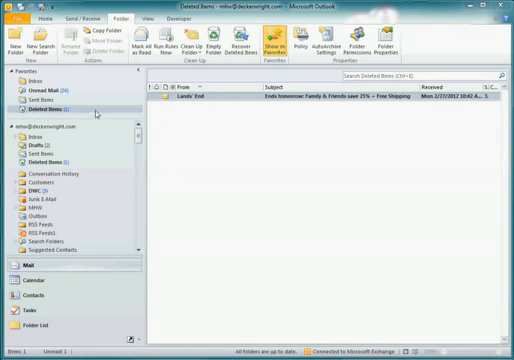
pyautogui.moveTo(203, 103)
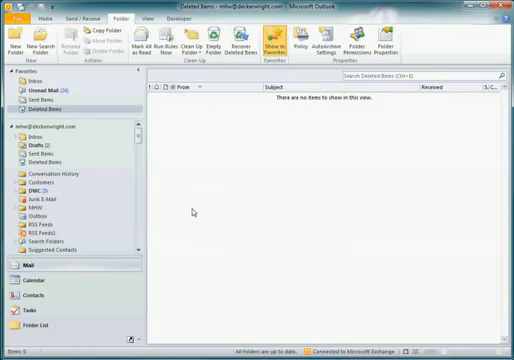
pyautogui.moveTo(194, 210)
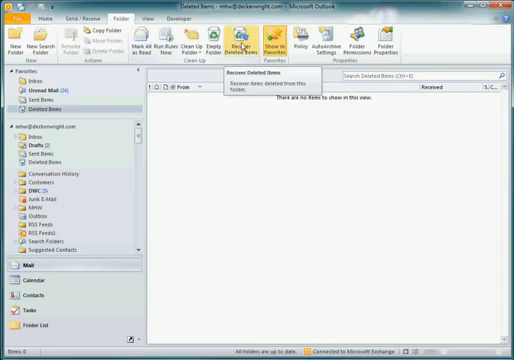
# - Select the Lands' End 'Ends tomorrow' email at the bottom of the Recover Deleted Items list
pyautogui.click(243, 40)
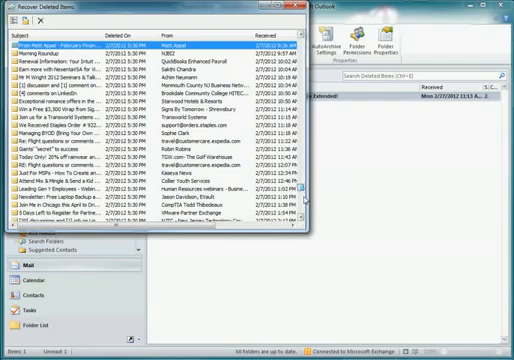
pyautogui.scroll(-3)
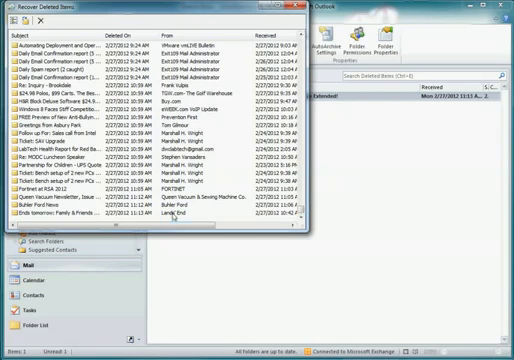
pyautogui.click(80, 213)
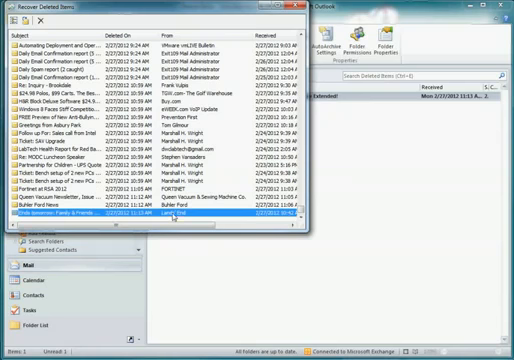